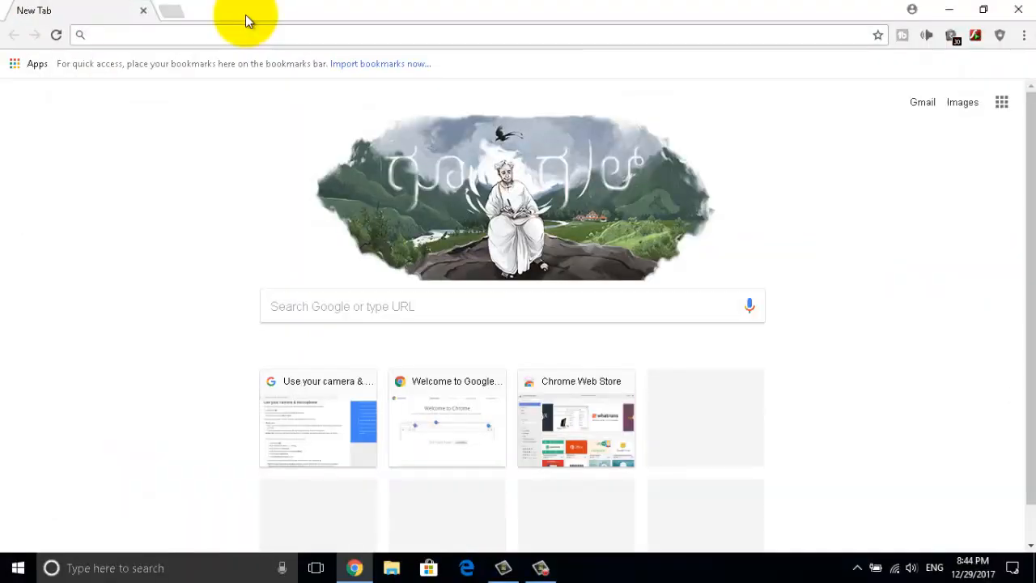
{"action": "mouse_move", "coordinate": [576, 191]}
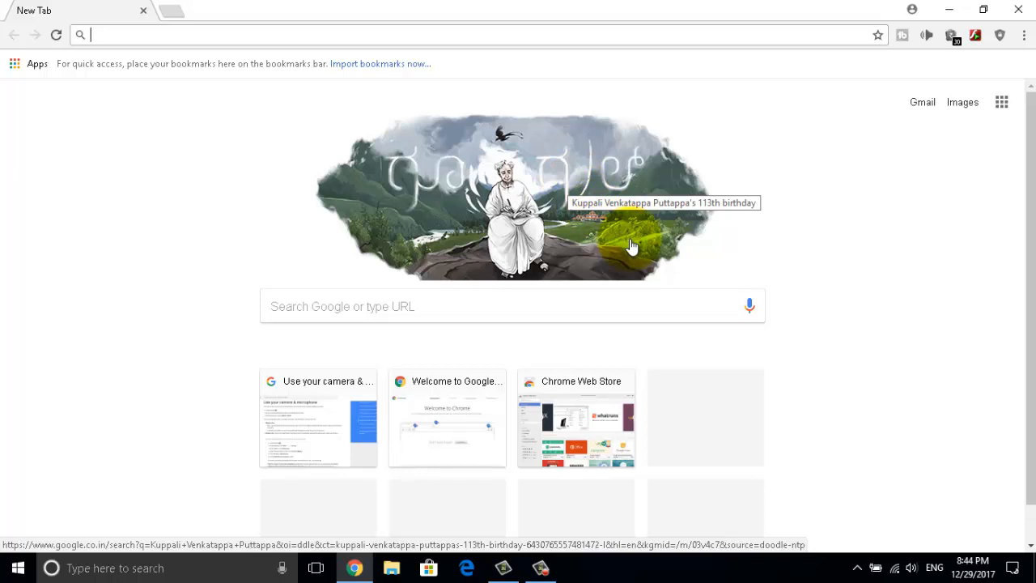
{"action": "mouse_move", "coordinate": [719, 299]}
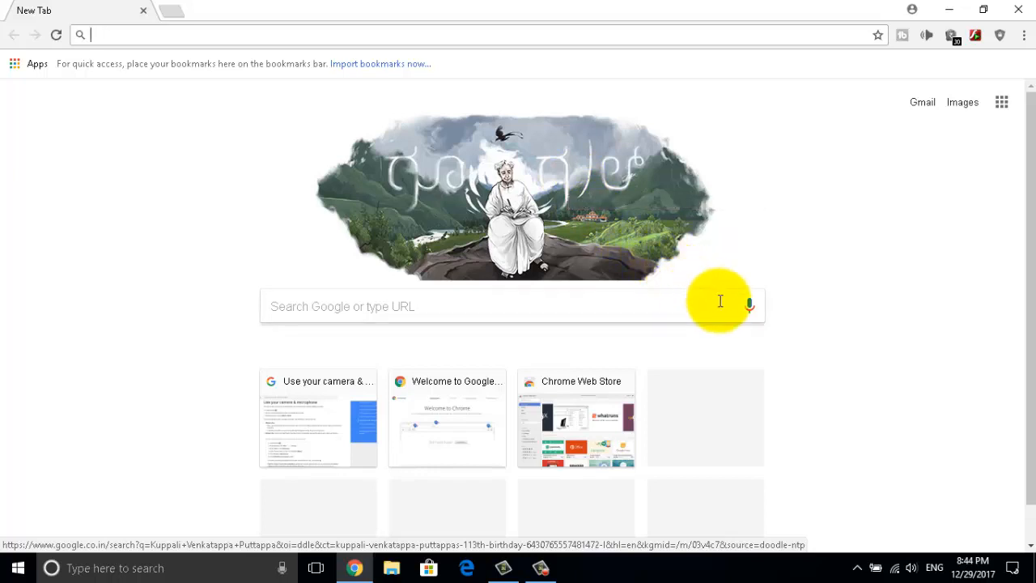
{"action": "mouse_move", "coordinate": [748, 304]}
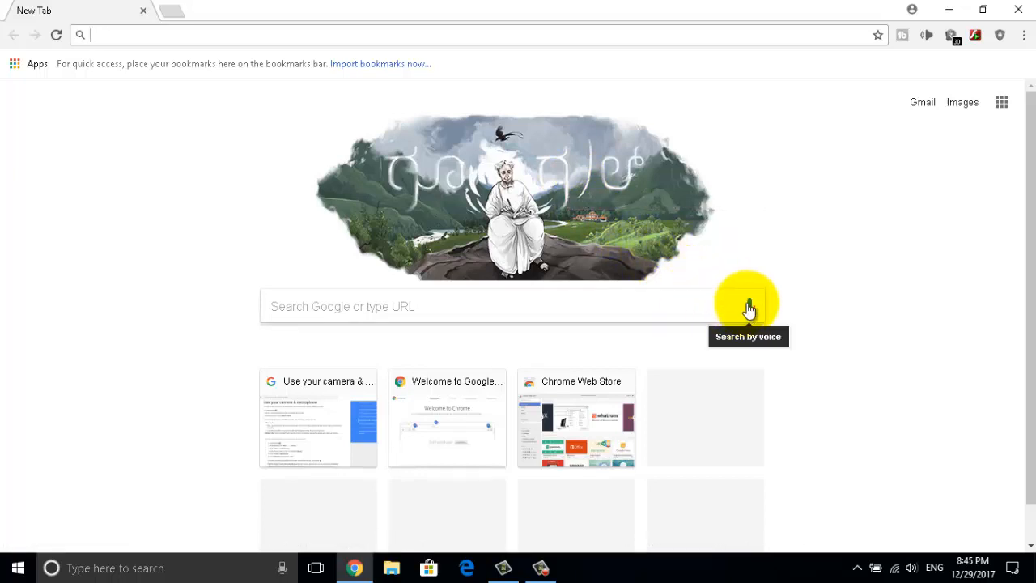
- After a failed voice-search attempt, go to Chrome Settings from the main menu
{"action": "left_click", "coordinate": [748, 306]}
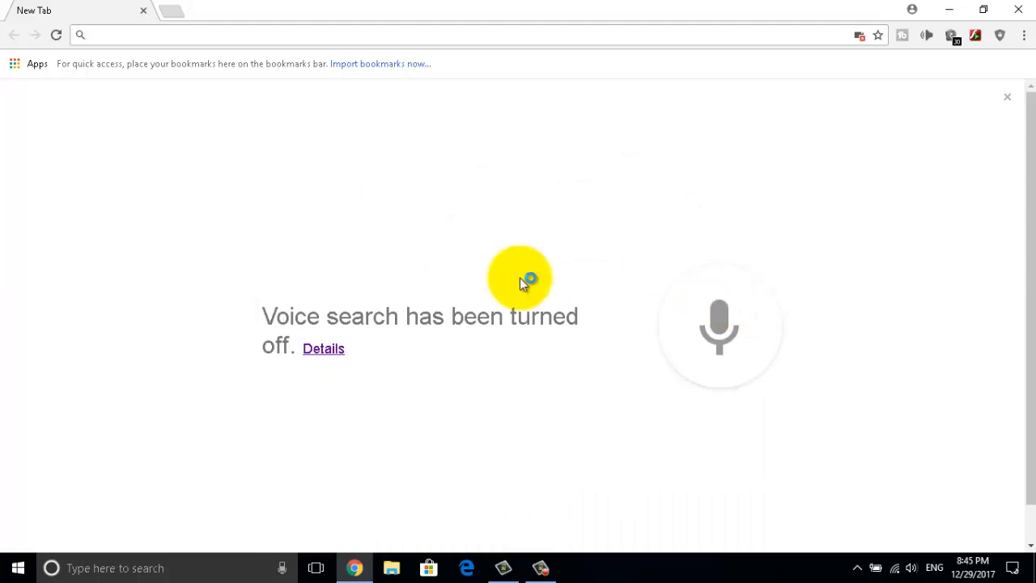
{"action": "mouse_move", "coordinate": [197, 268]}
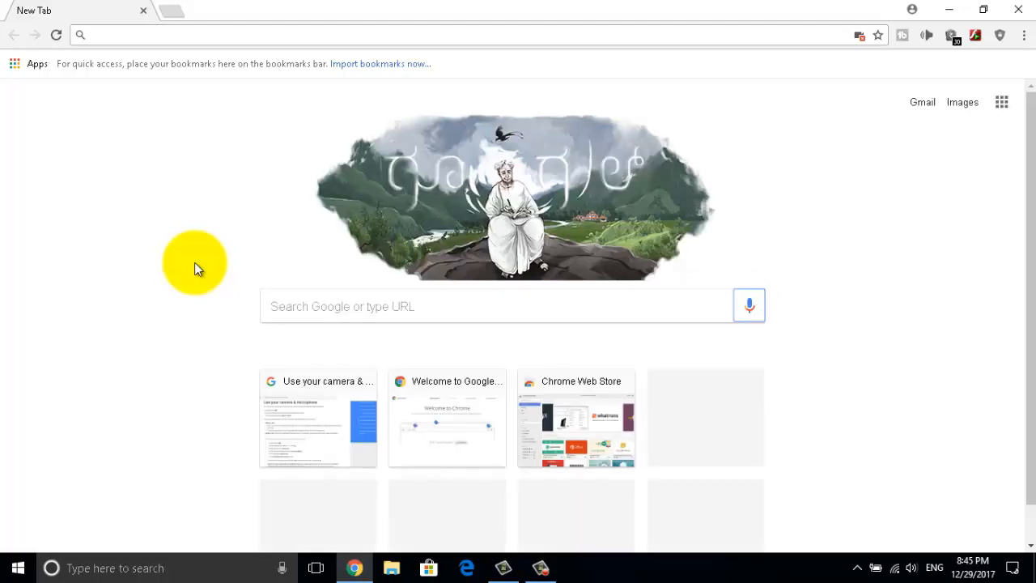
{"action": "mouse_move", "coordinate": [953, 36]}
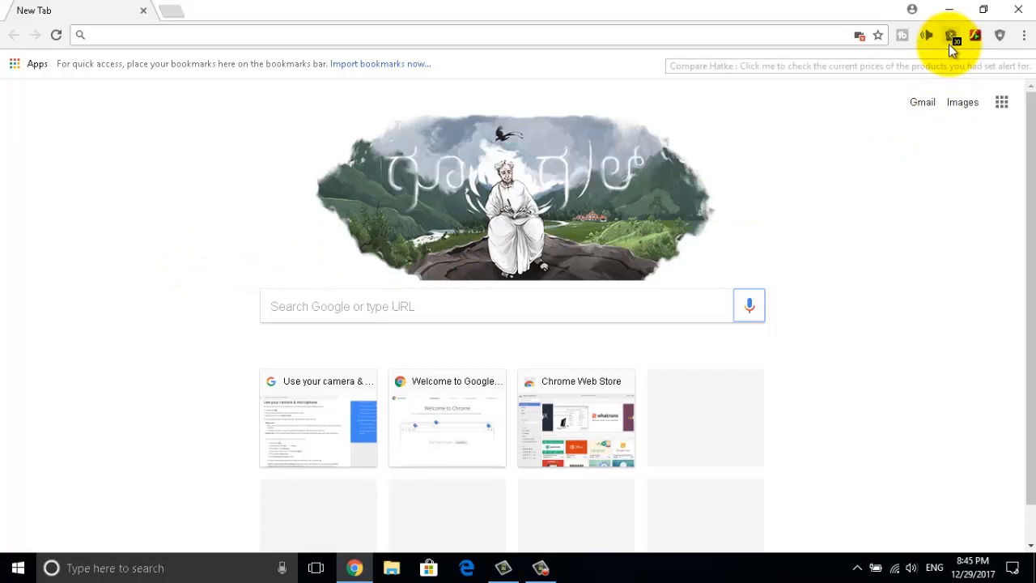
{"action": "mouse_move", "coordinate": [1023, 35]}
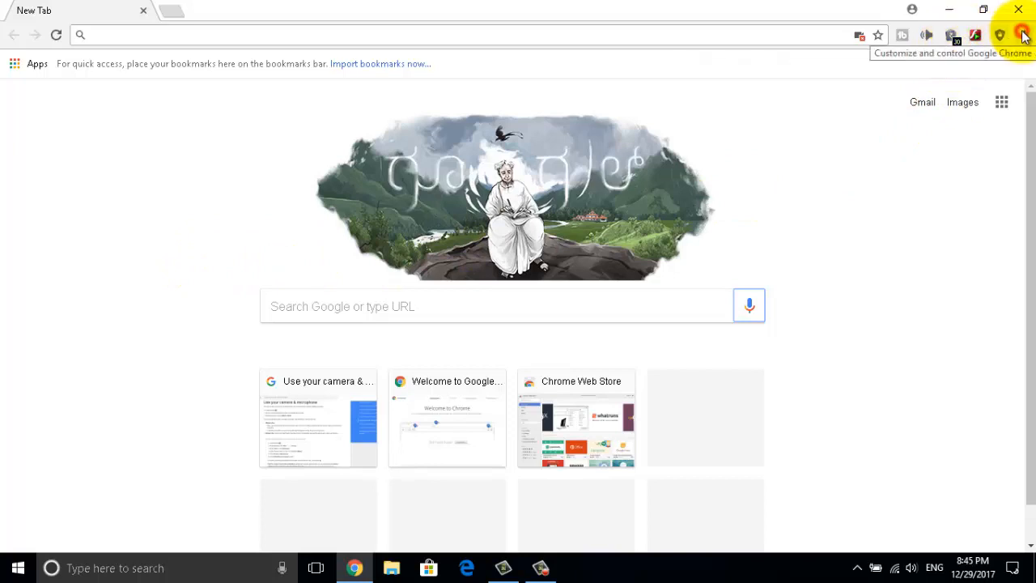
{"action": "left_click", "coordinate": [1023, 34]}
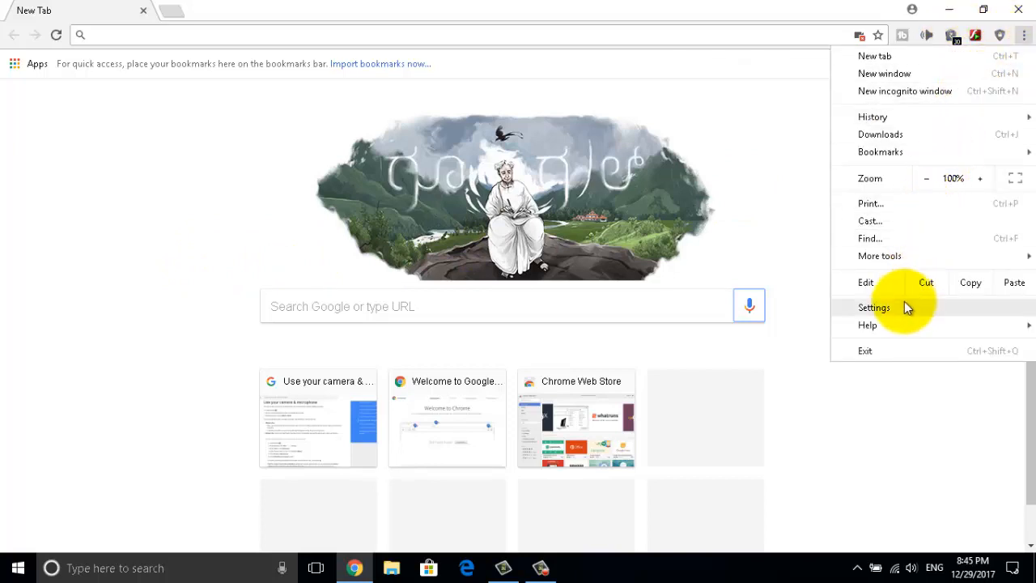
{"action": "left_click", "coordinate": [874, 307]}
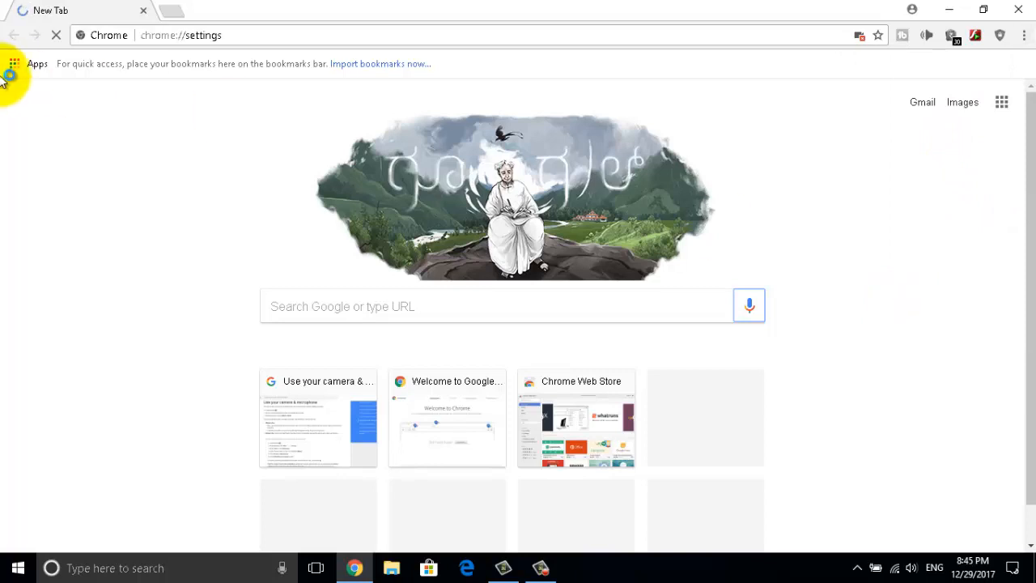
{"action": "mouse_move", "coordinate": [133, 133]}
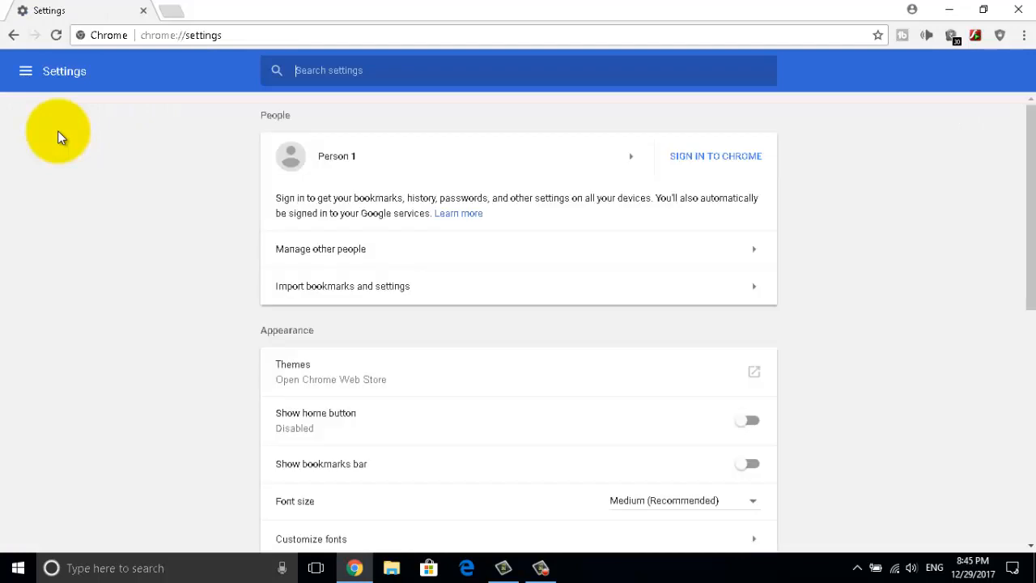
- Expand the Advanced sections in the settings side menu and jump to Privacy and security
{"action": "left_click", "coordinate": [26, 71]}
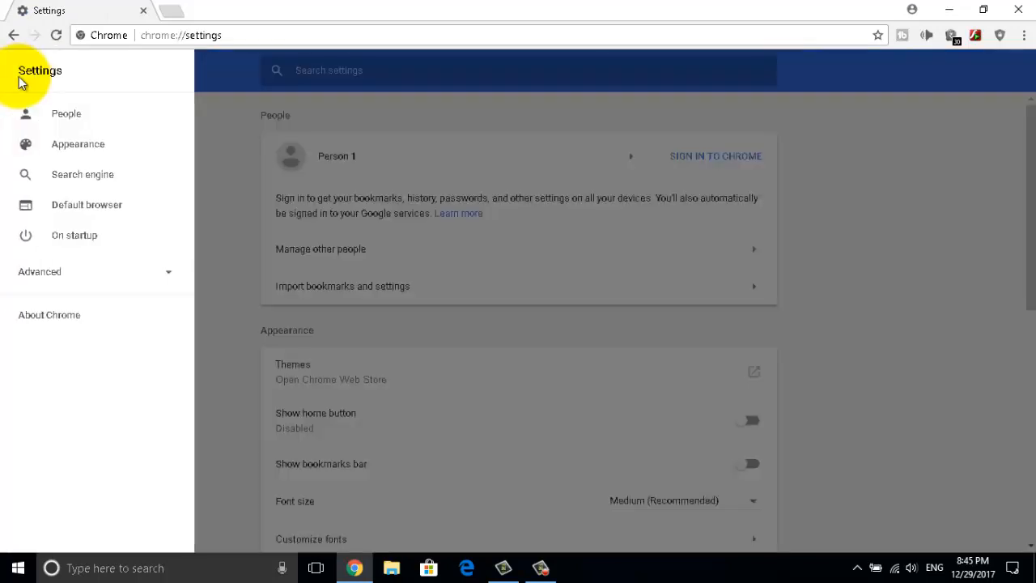
{"action": "mouse_move", "coordinate": [49, 273]}
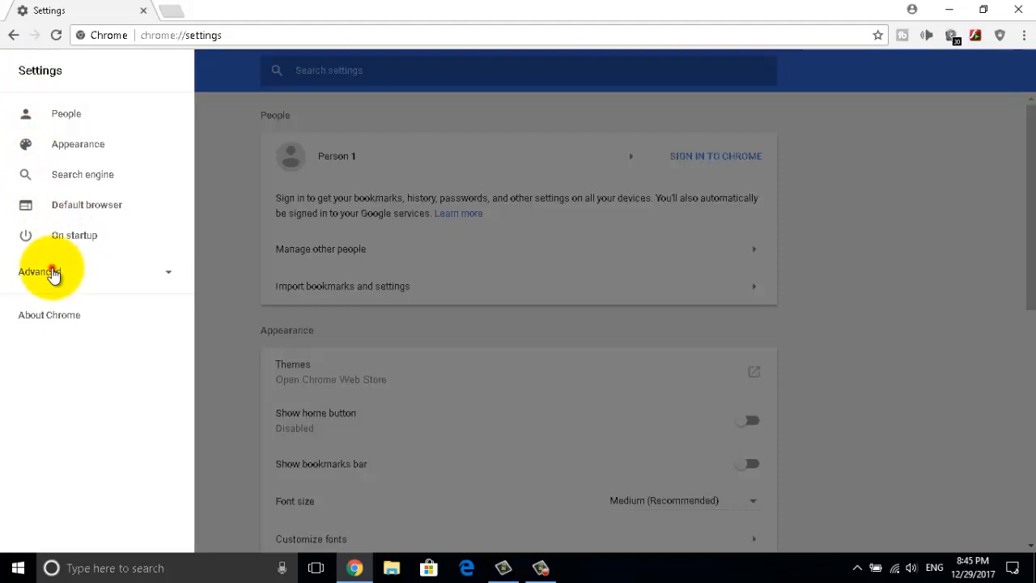
{"action": "left_click", "coordinate": [38, 272]}
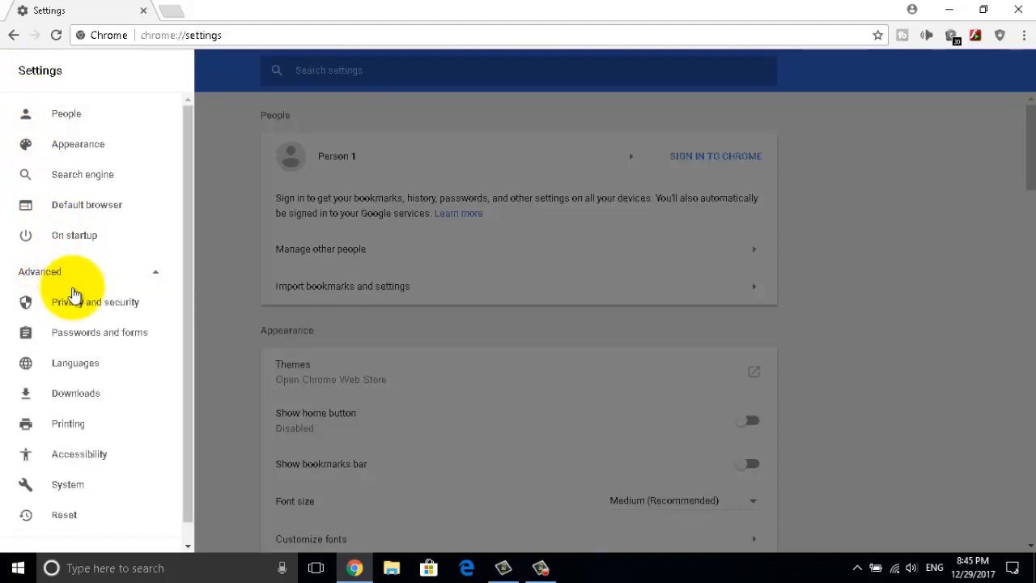
{"action": "left_click", "coordinate": [94, 303]}
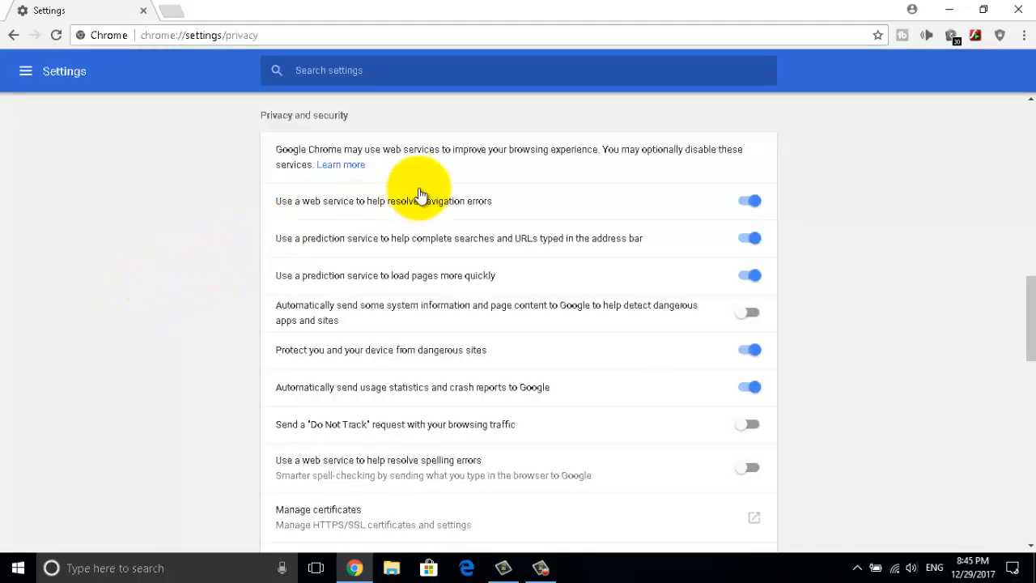
{"action": "mouse_move", "coordinate": [389, 269]}
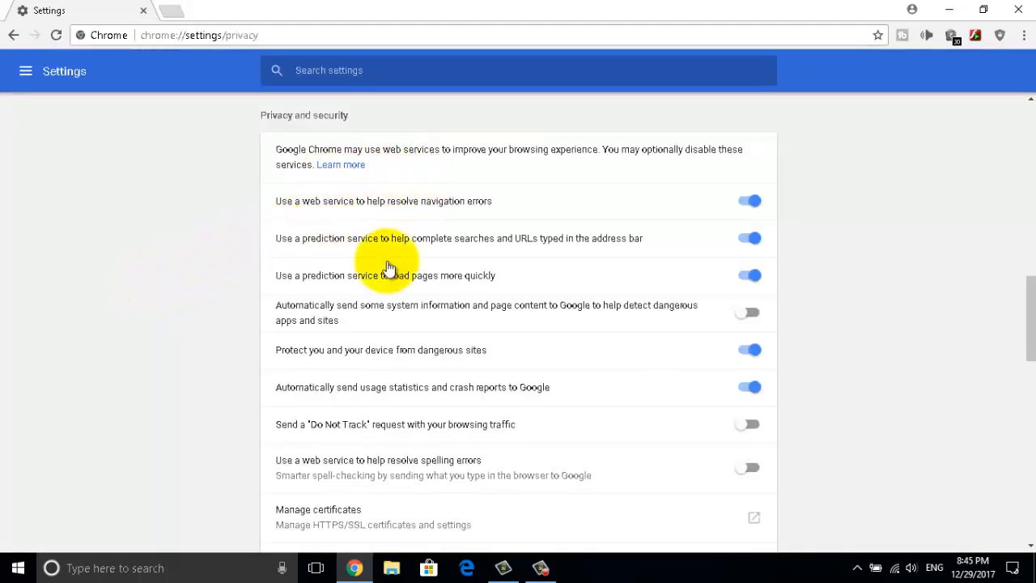
{"action": "mouse_move", "coordinate": [251, 9]}
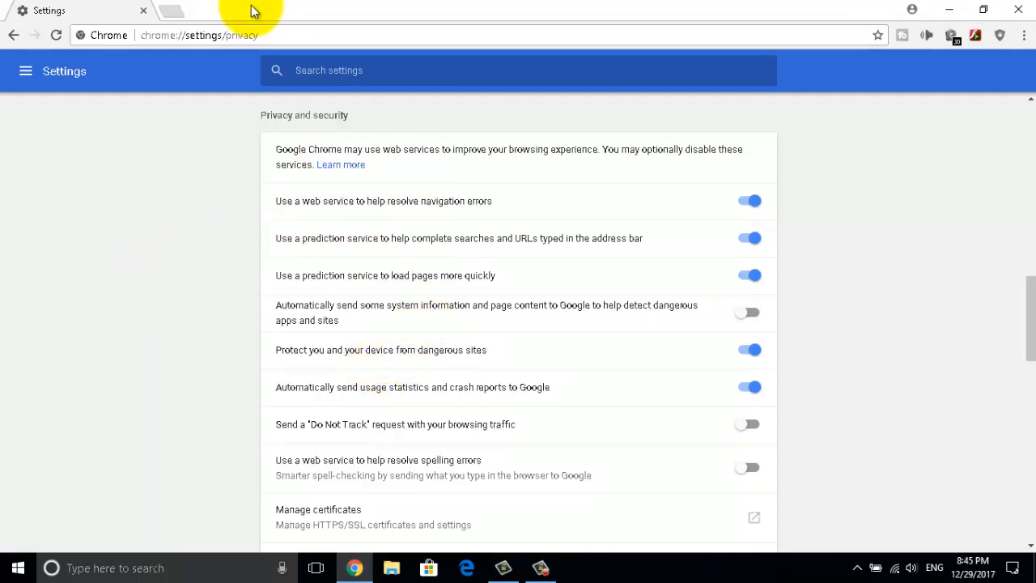
{"action": "mouse_move", "coordinate": [294, 158]}
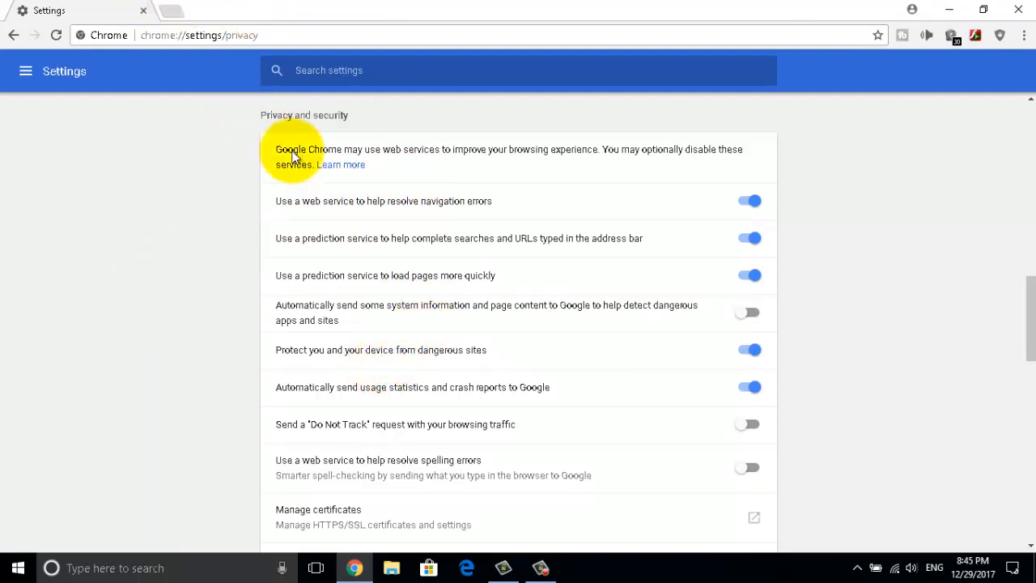
{"action": "mouse_move", "coordinate": [347, 246]}
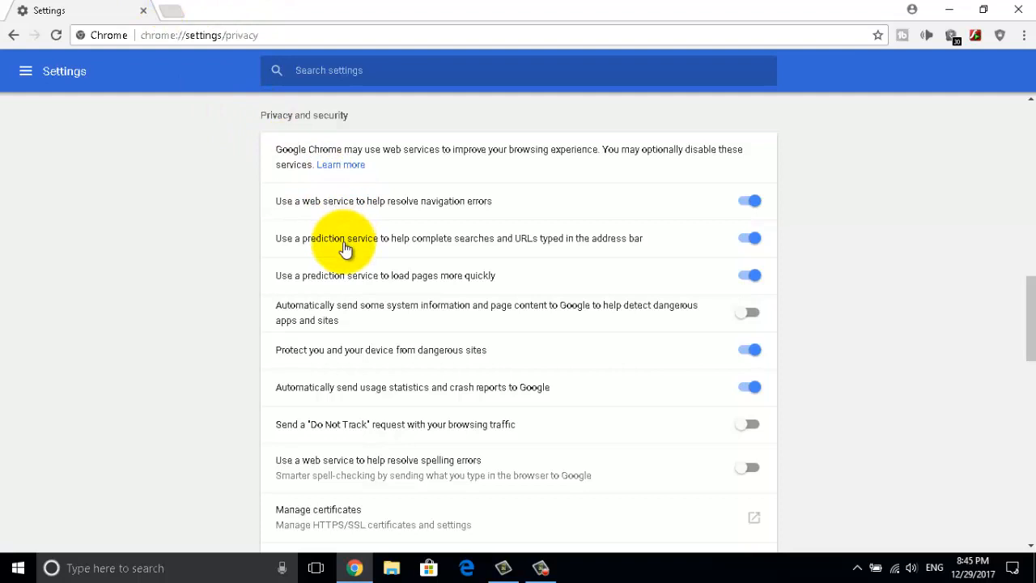
{"action": "mouse_move", "coordinate": [344, 306]}
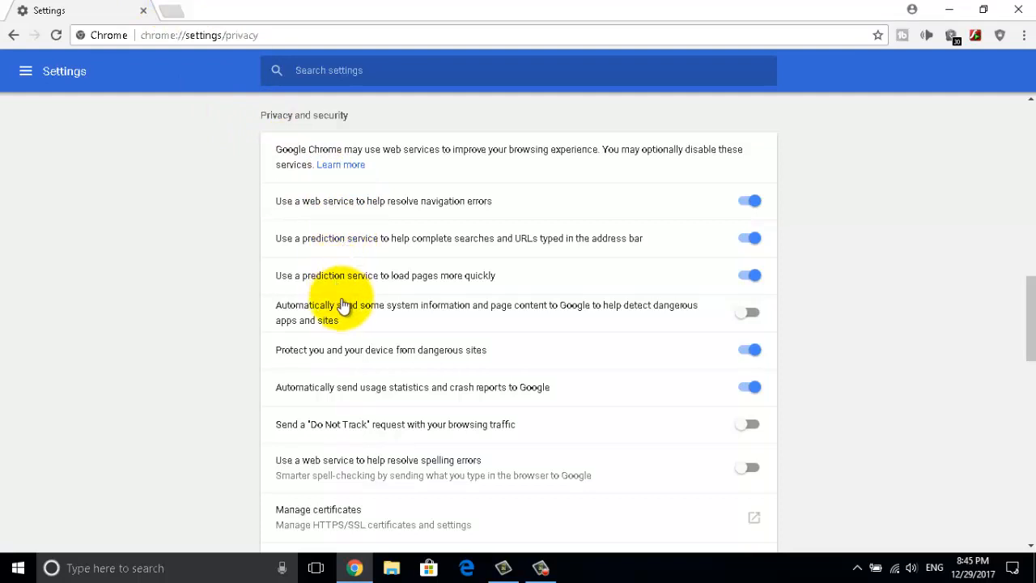
{"action": "mouse_move", "coordinate": [348, 385]}
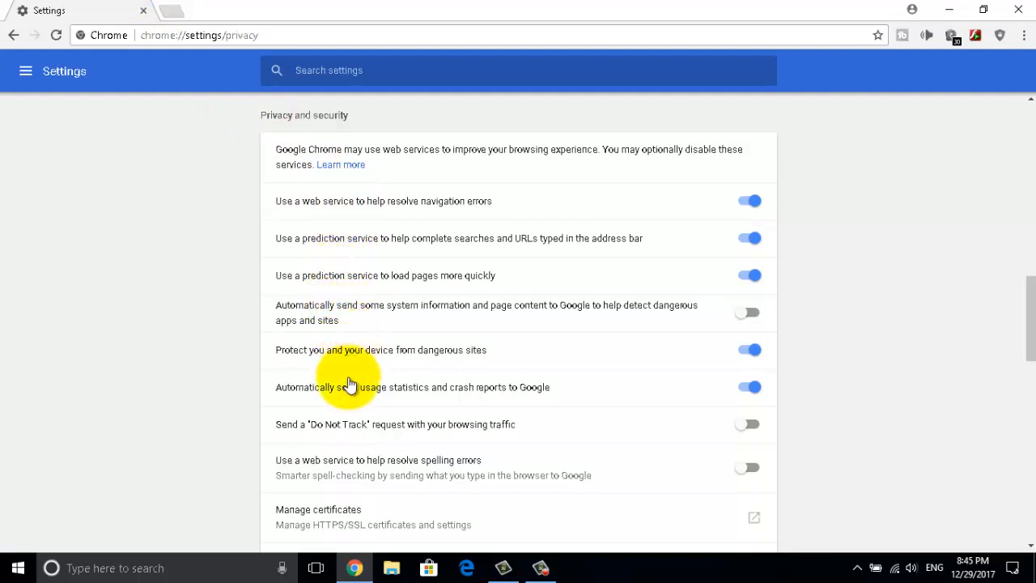
{"action": "mouse_move", "coordinate": [366, 348]}
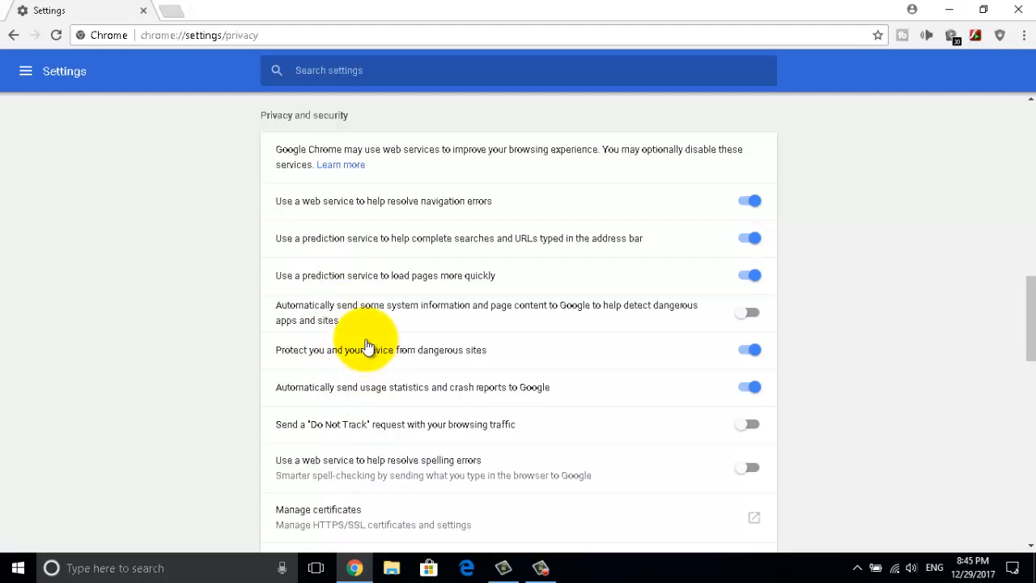
- Scroll through Privacy and security and go into Content settings
{"action": "scroll", "scroll_direction": "down", "scroll_amount": 3}
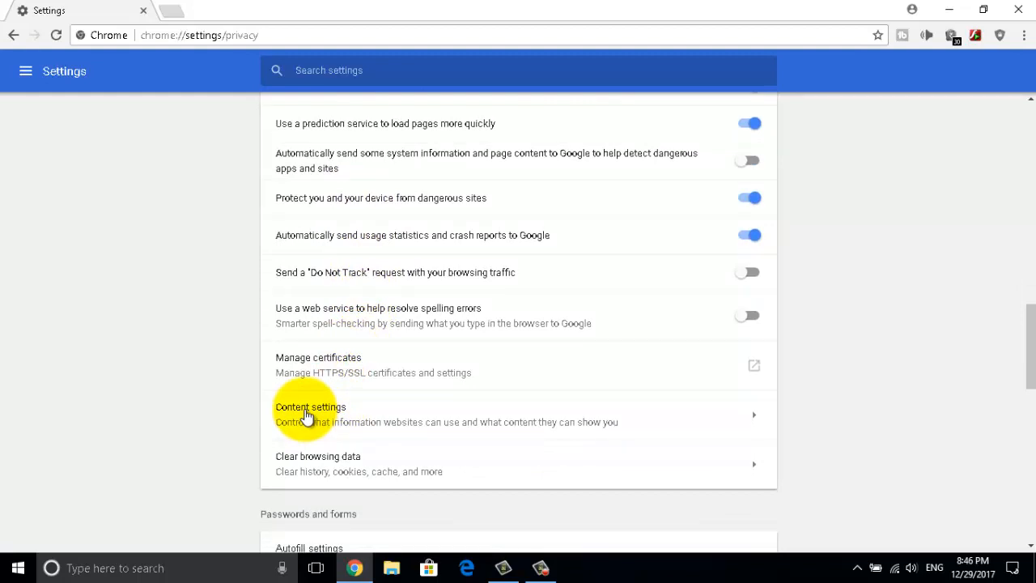
{"action": "left_click", "coordinate": [311, 415]}
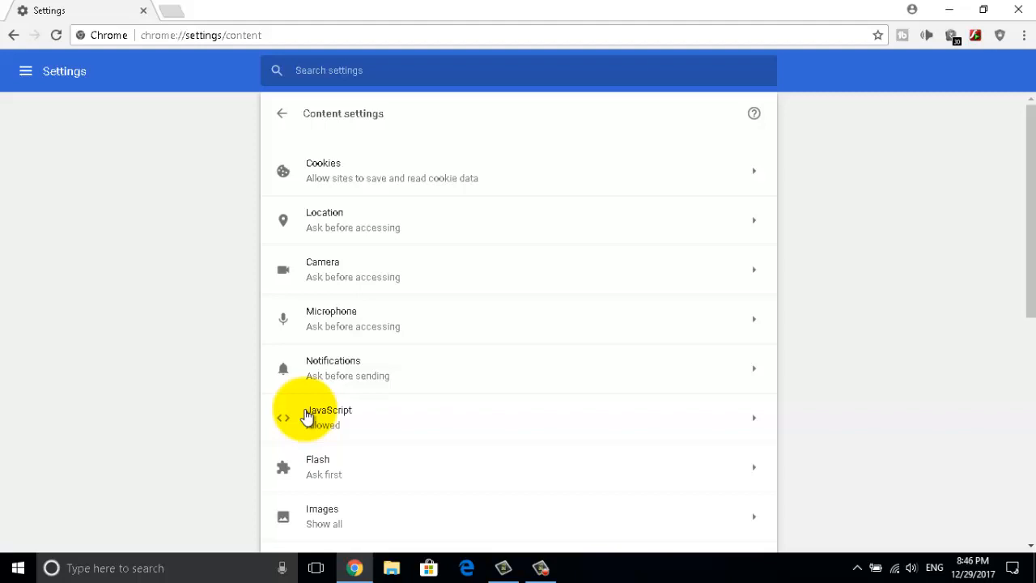
{"action": "mouse_move", "coordinate": [327, 317]}
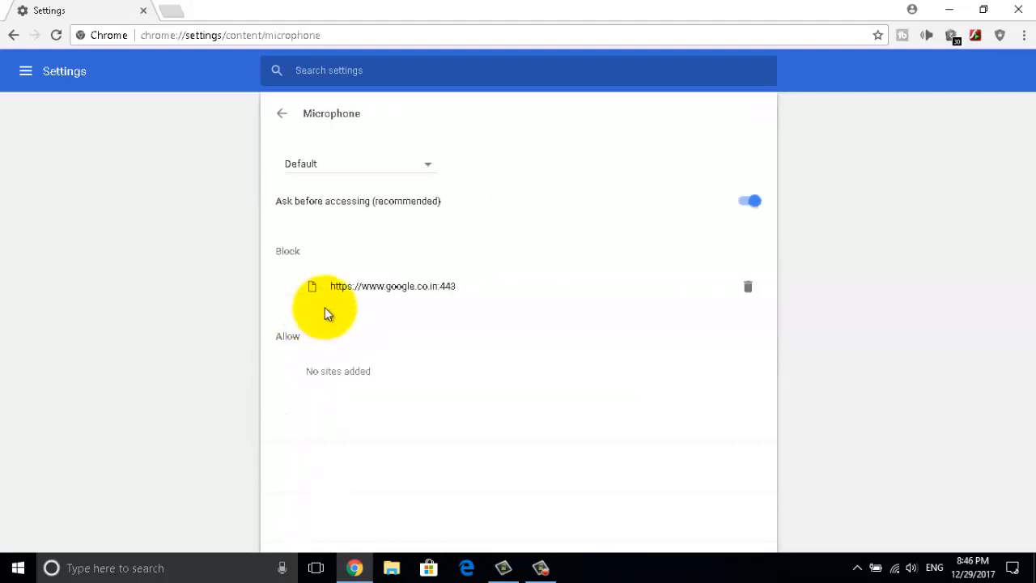
{"action": "mouse_move", "coordinate": [324, 217]}
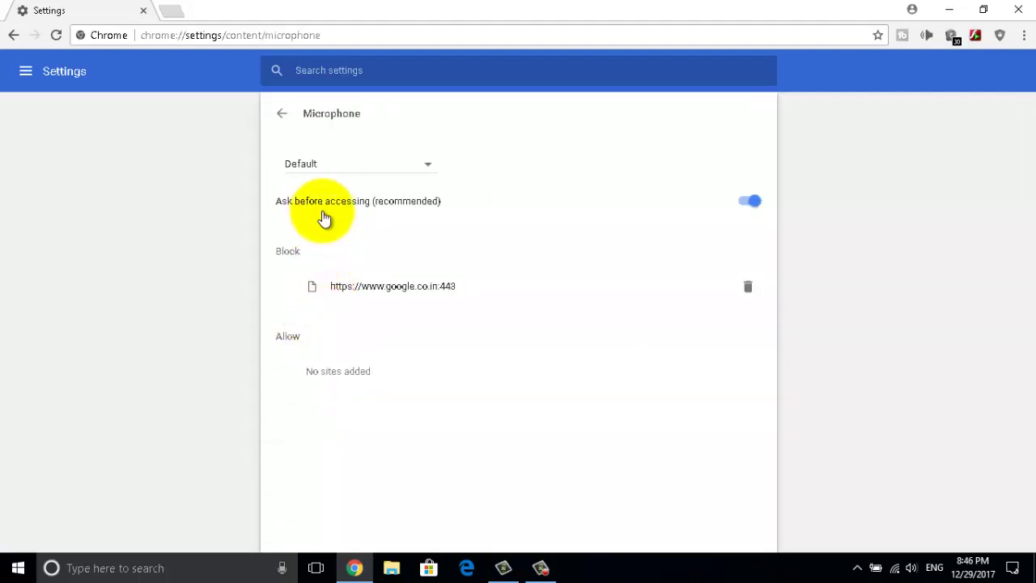
{"action": "mouse_move", "coordinate": [300, 359]}
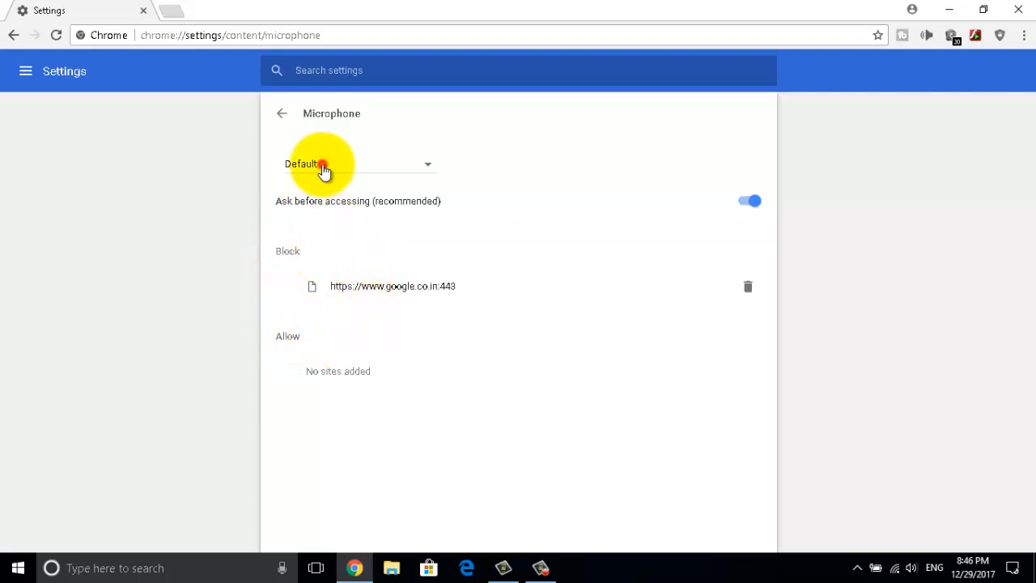
- Select Microphone (High Definition Audio Device) as the microphone sites use
{"action": "left_click", "coordinate": [357, 164]}
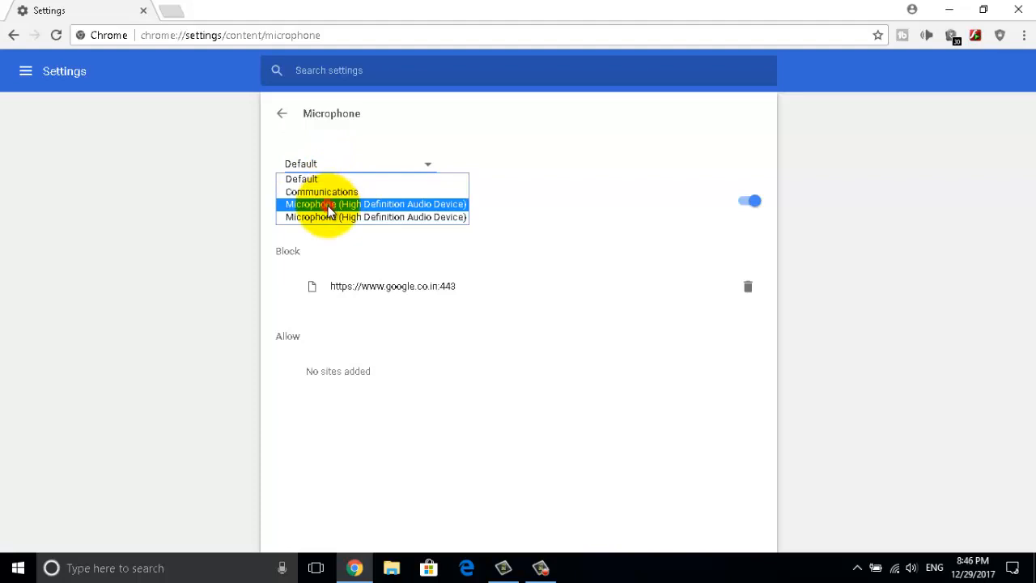
{"action": "left_click", "coordinate": [376, 204]}
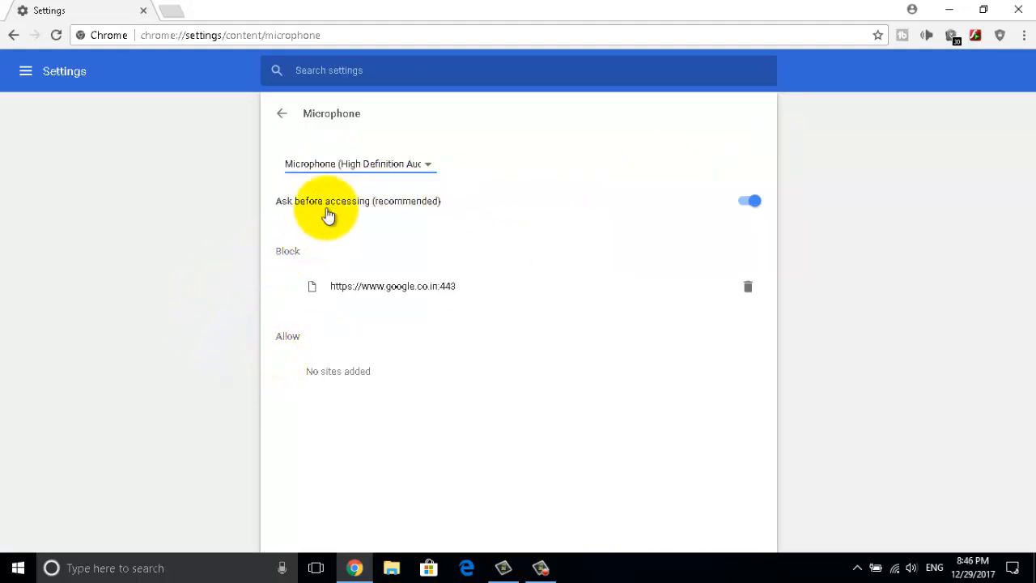
{"action": "mouse_move", "coordinate": [314, 249]}
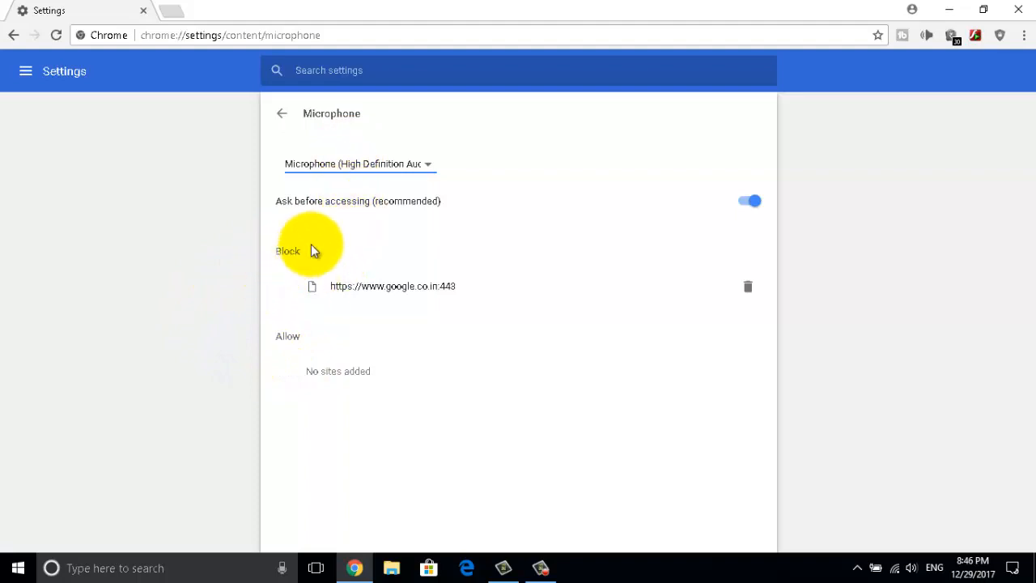
{"action": "mouse_move", "coordinate": [275, 89]}
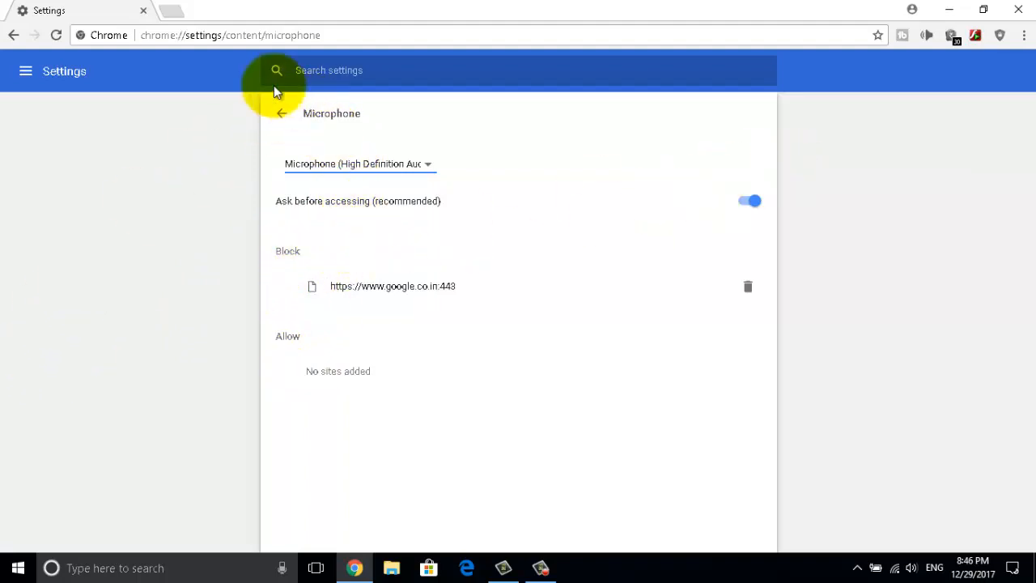
{"action": "mouse_move", "coordinate": [182, 29]}
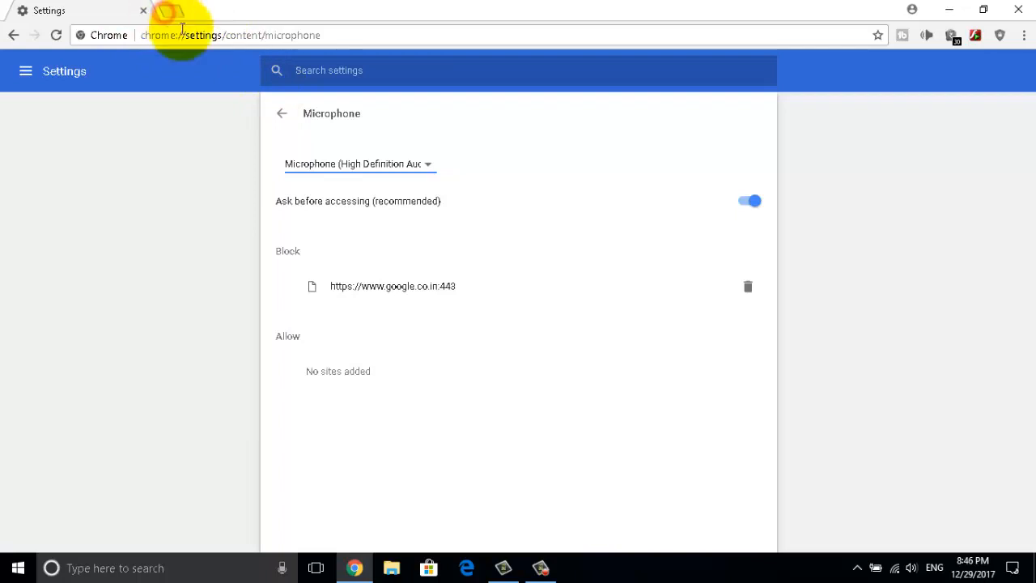
- Start a Google voice search in a new tab and allow google.co.in to use the microphone
{"action": "left_click", "coordinate": [288, 10]}
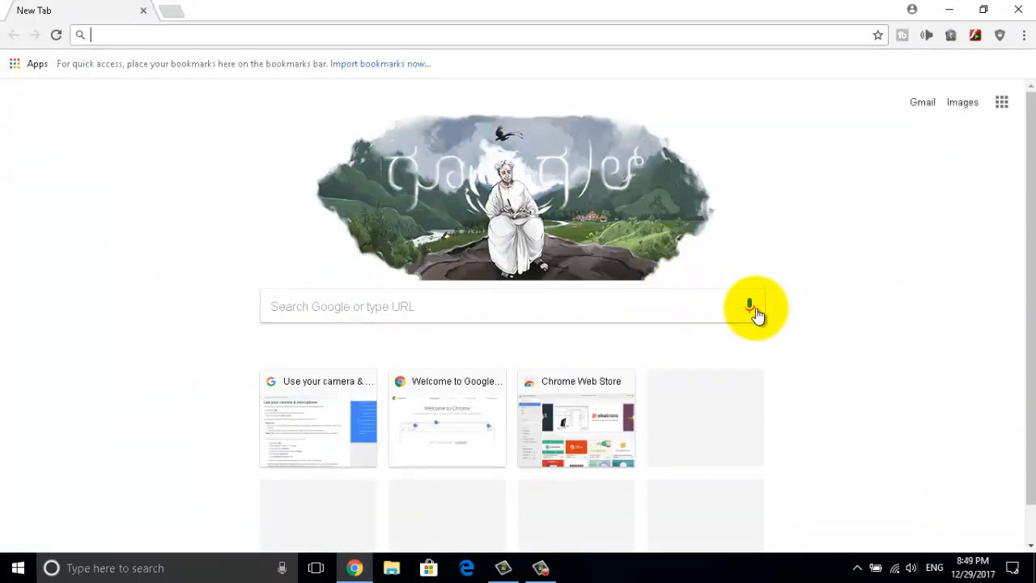
{"action": "left_click", "coordinate": [748, 306]}
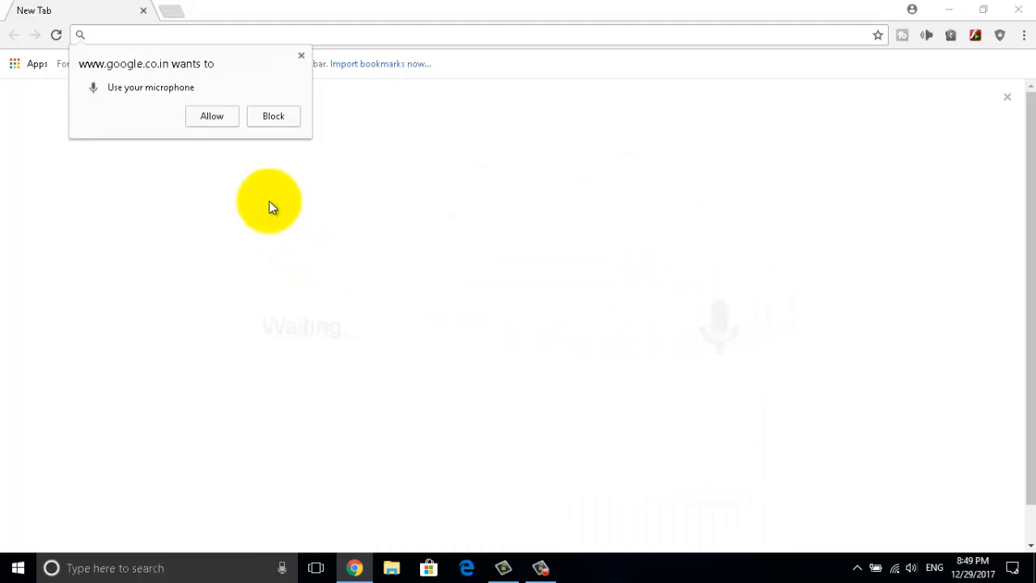
{"action": "mouse_move", "coordinate": [295, 72]}
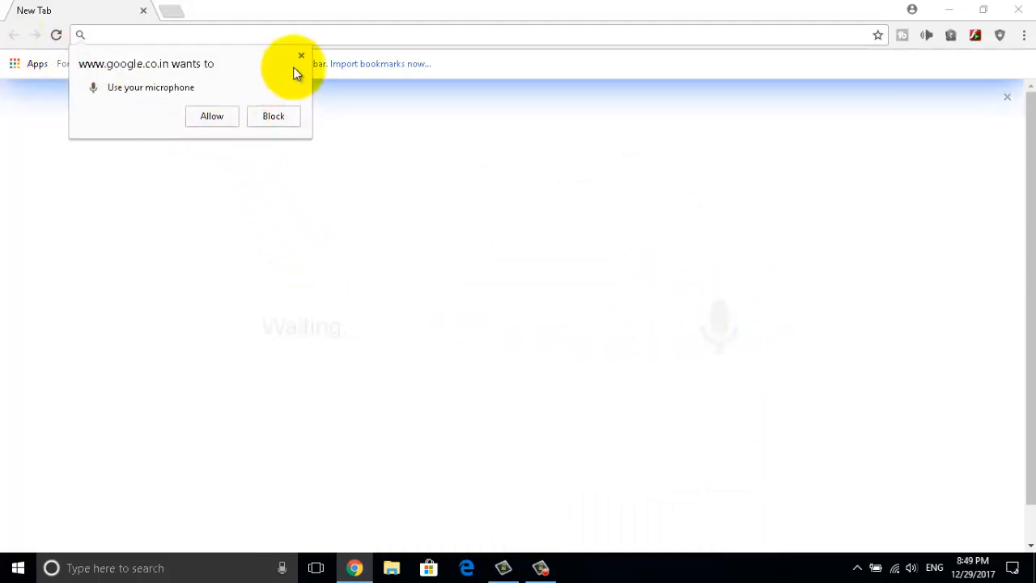
{"action": "mouse_move", "coordinate": [389, 284]}
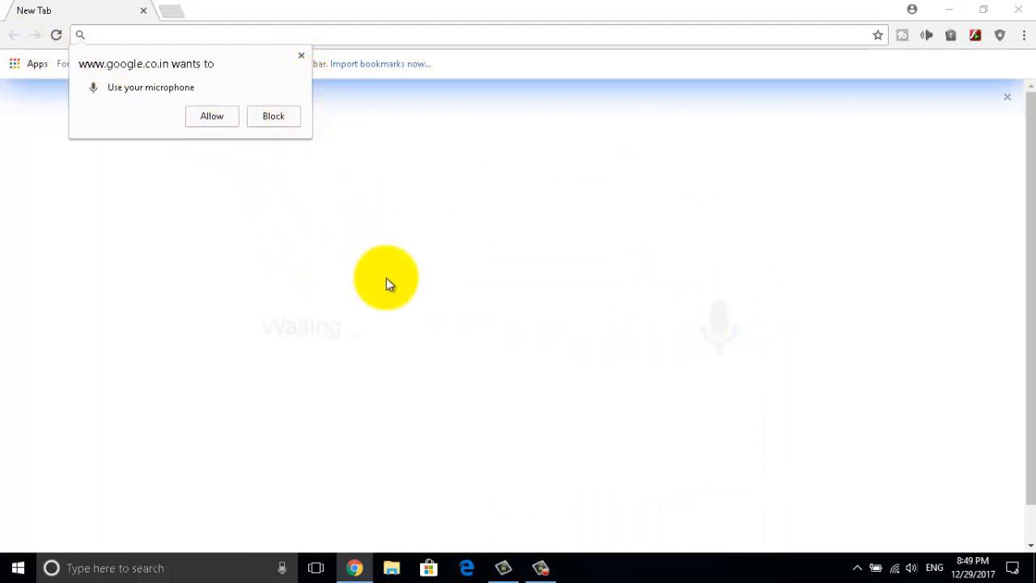
{"action": "mouse_move", "coordinate": [272, 256]}
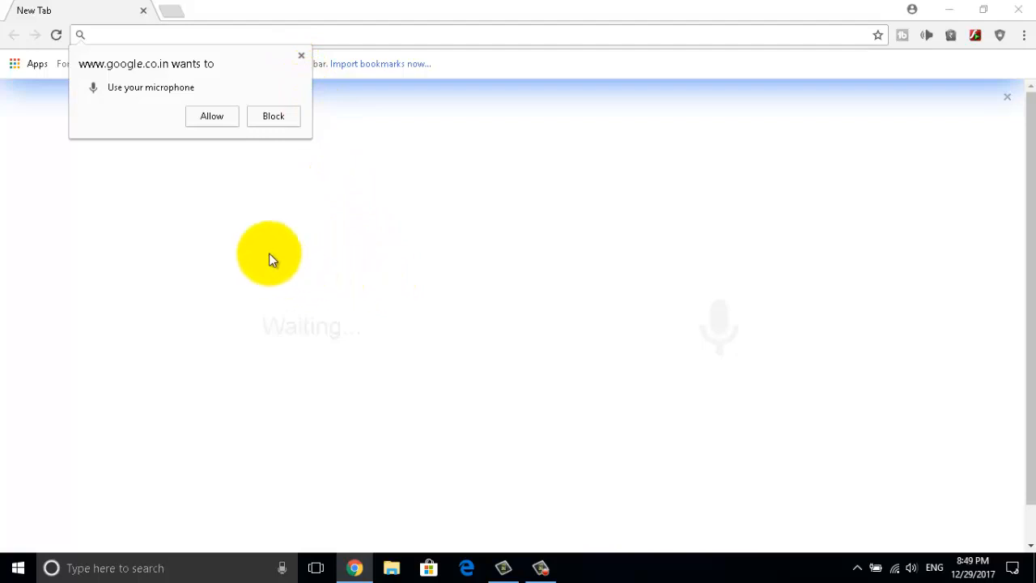
{"action": "mouse_move", "coordinate": [129, 87]}
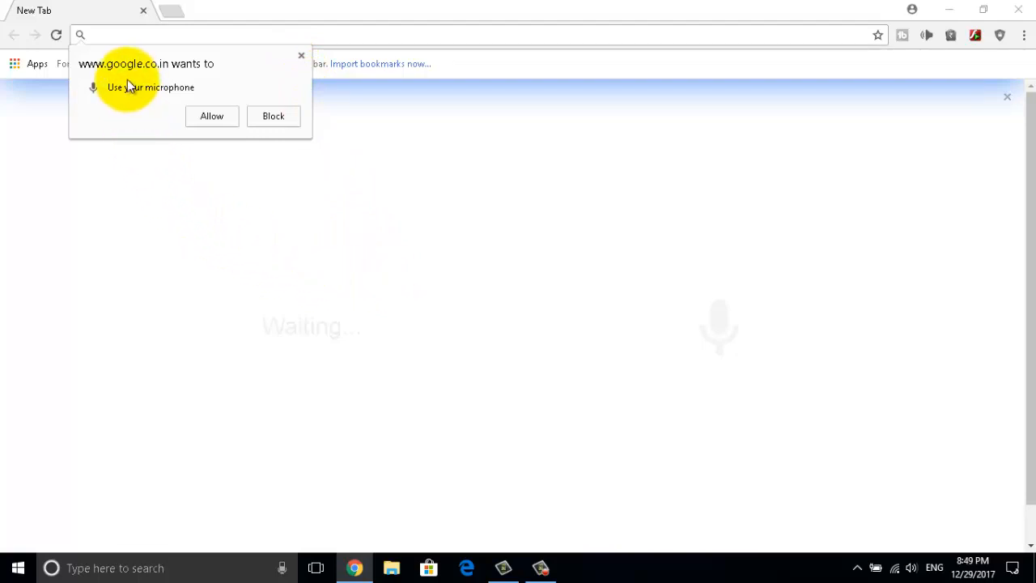
{"action": "mouse_move", "coordinate": [165, 78]}
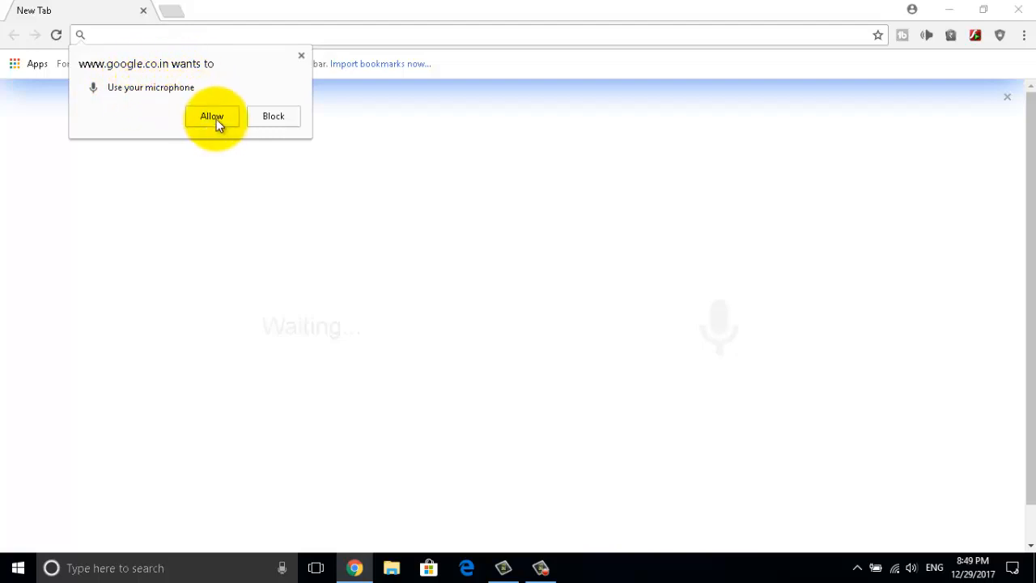
{"action": "left_click", "coordinate": [210, 116]}
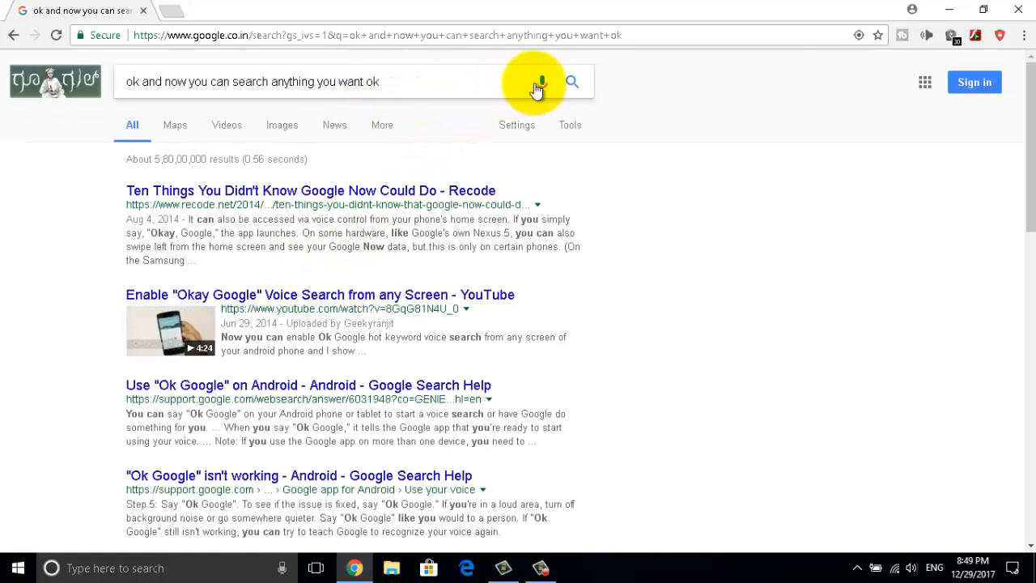
- Voice-search 'MP online YouTube channel' and select the first 'MPOnline - YouTube' result
{"action": "left_click", "coordinate": [538, 81]}
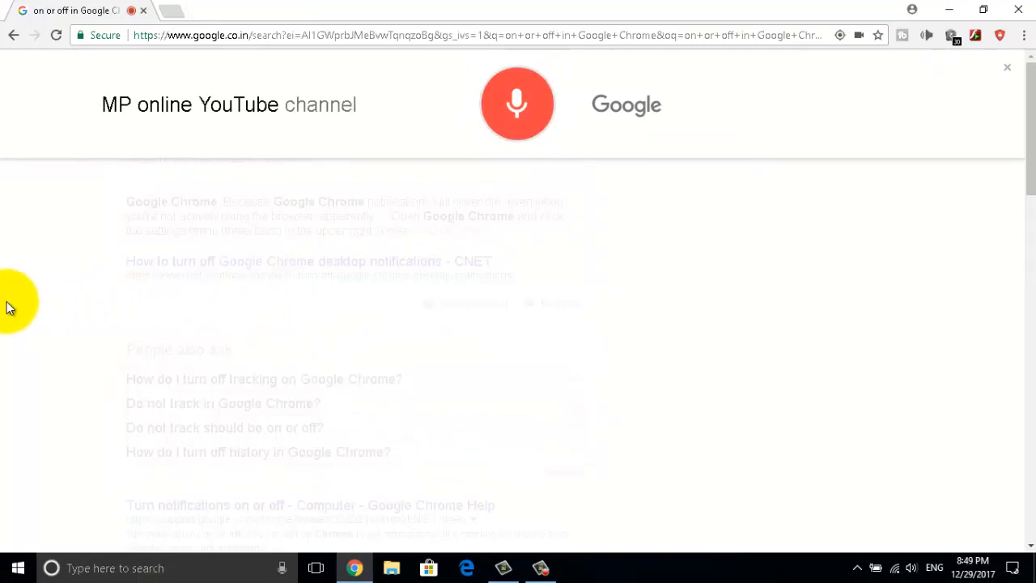
{"action": "left_click", "coordinate": [518, 104]}
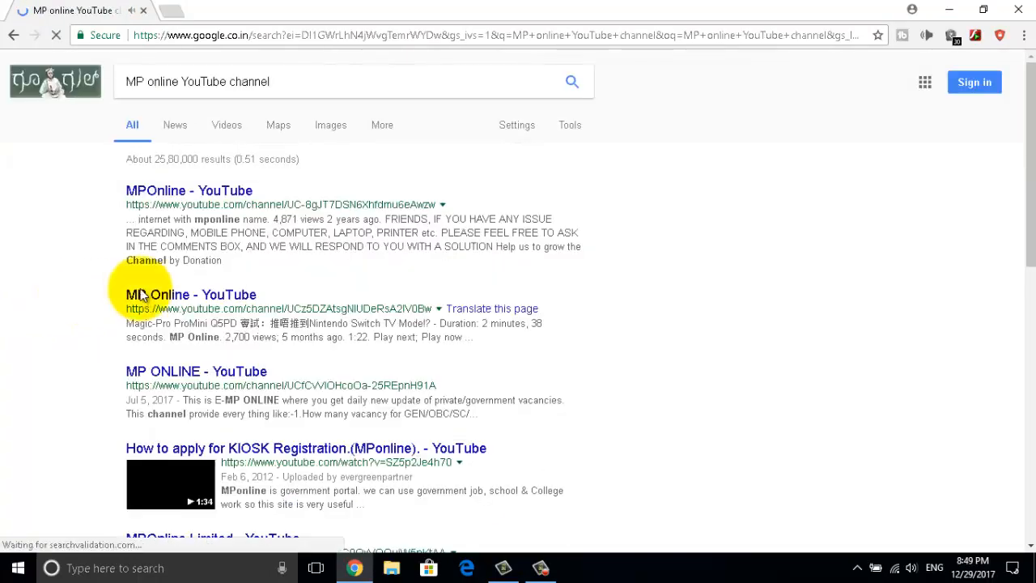
{"action": "mouse_move", "coordinate": [8, 127]}
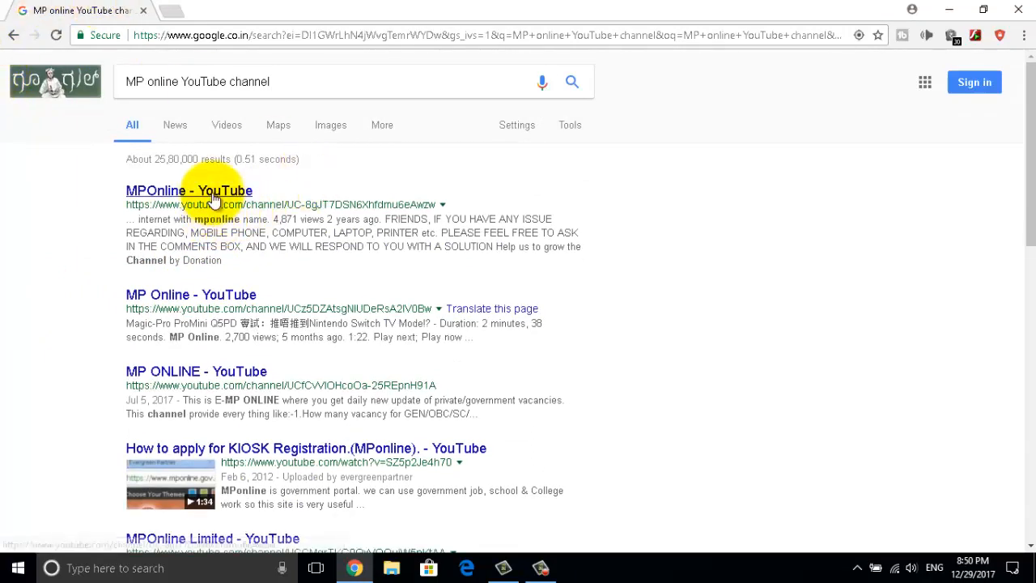
{"action": "left_click", "coordinate": [187, 191]}
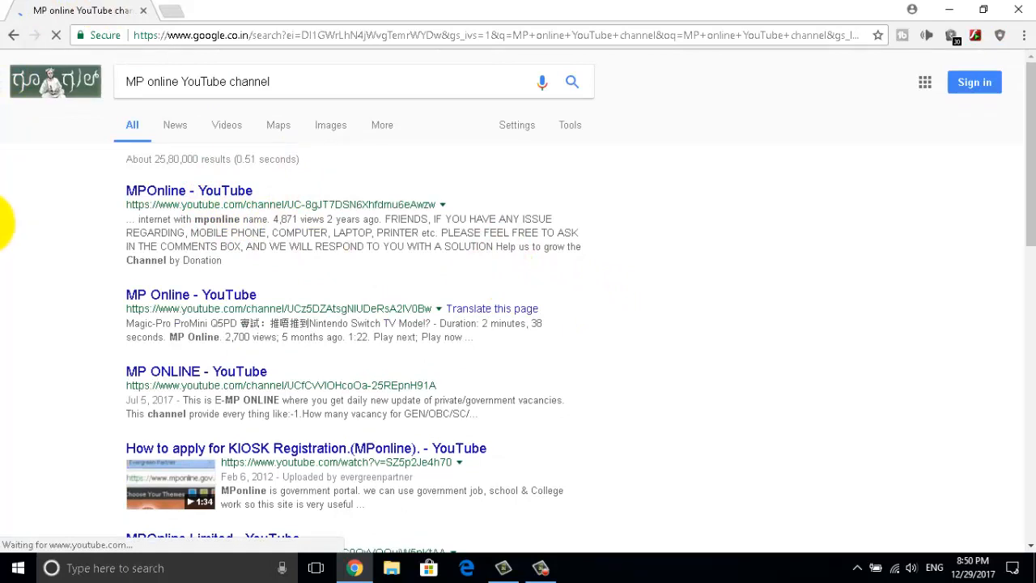
{"action": "left_click", "coordinate": [188, 192]}
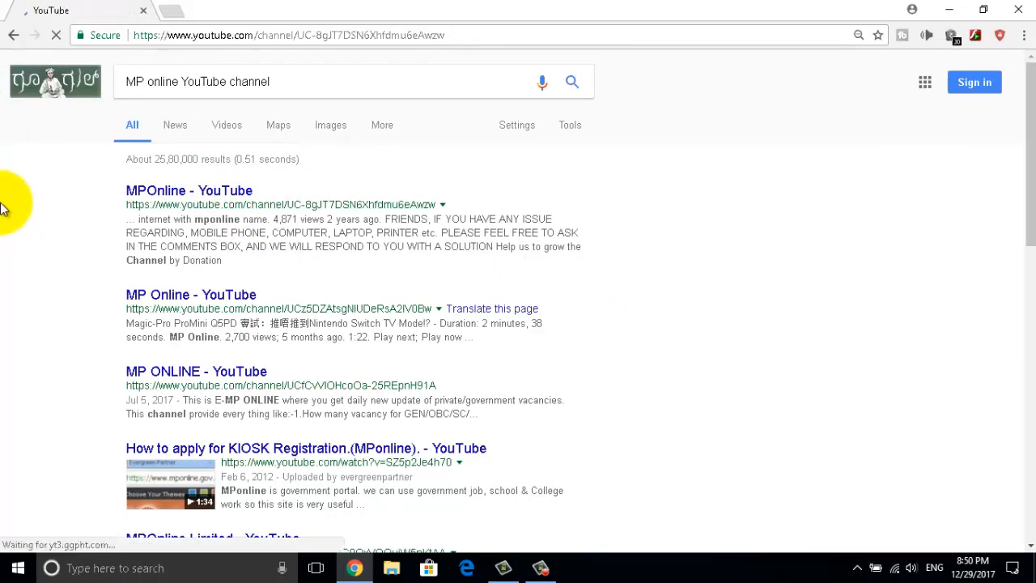
- Let the MPOnline YouTube channel page load on its HOME tab
{"action": "left_click", "coordinate": [188, 191]}
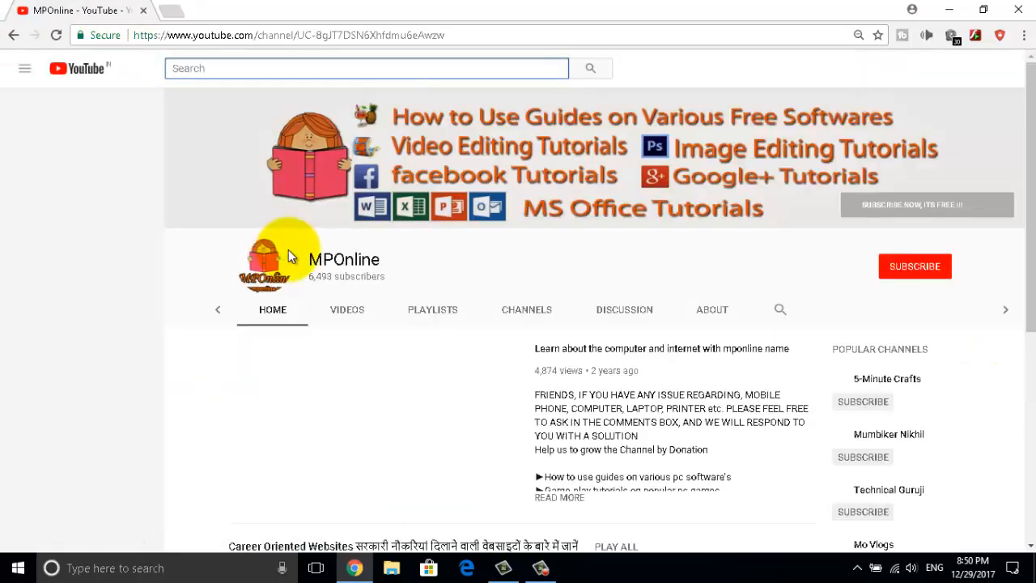
{"action": "mouse_move", "coordinate": [878, 275]}
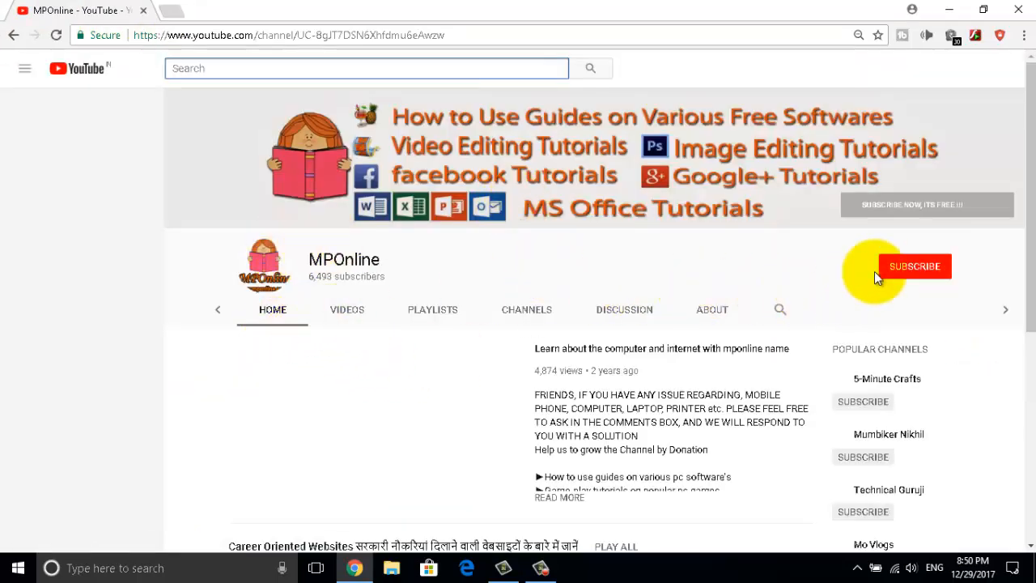